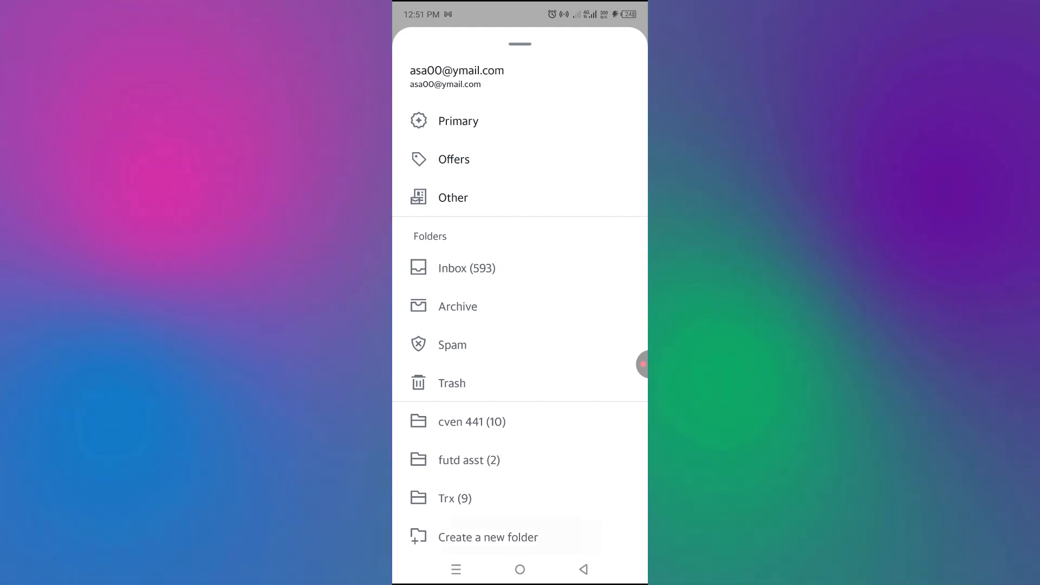
Step: Start a new mail folder and name it 'trial' in the Folder name field
left_click(488, 538)
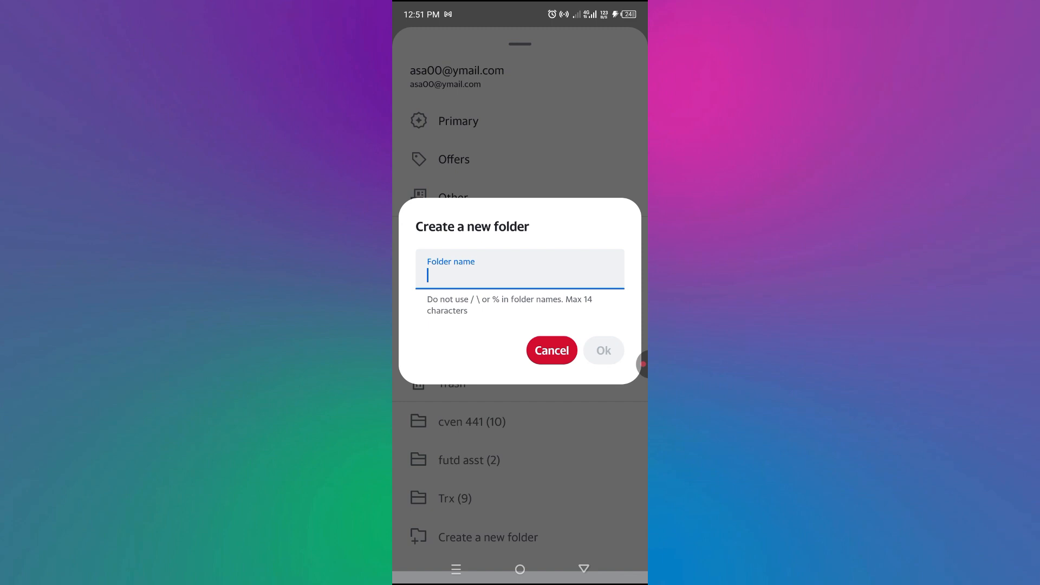
type("tr")
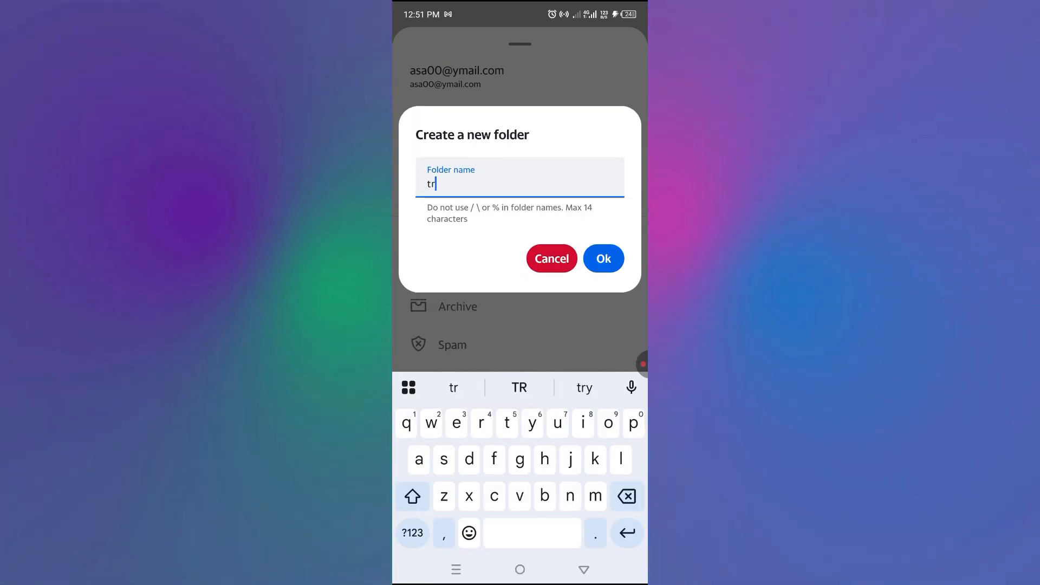
type("ial")
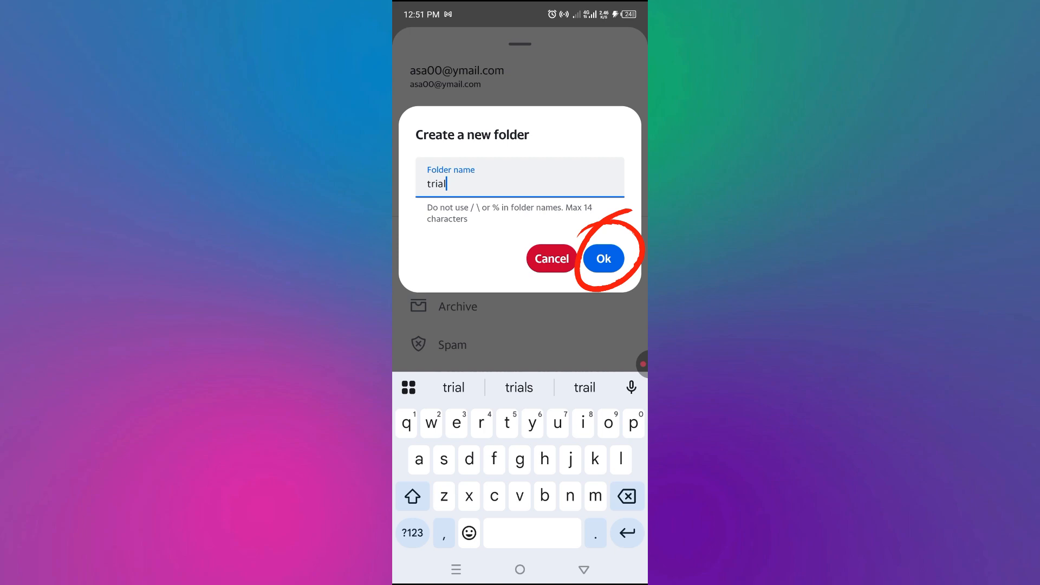
Step: Confirm creating the 'trial' folder, then show its contents from the side menu
left_click(603, 258)
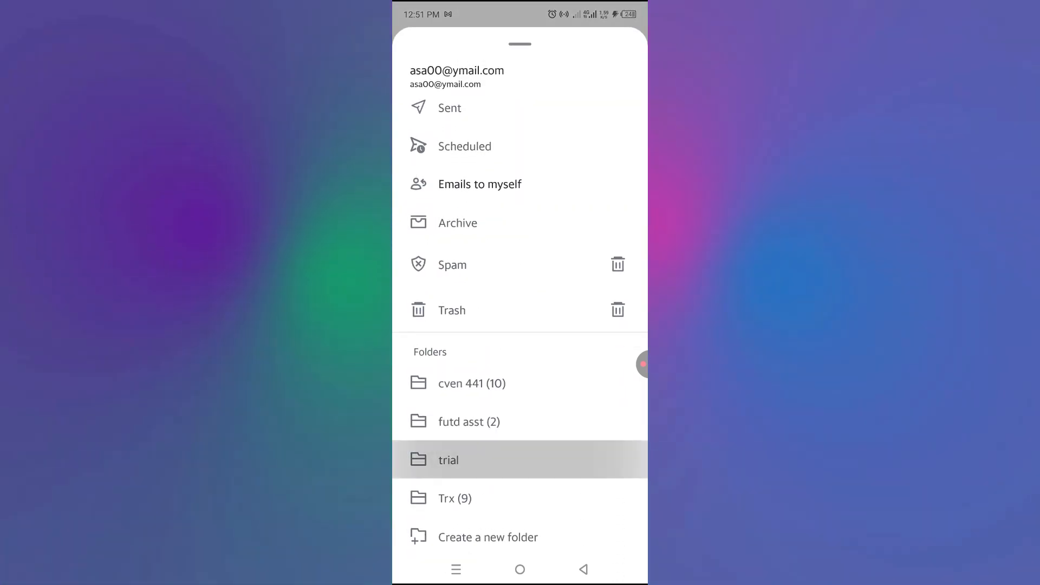
left_click(447, 460)
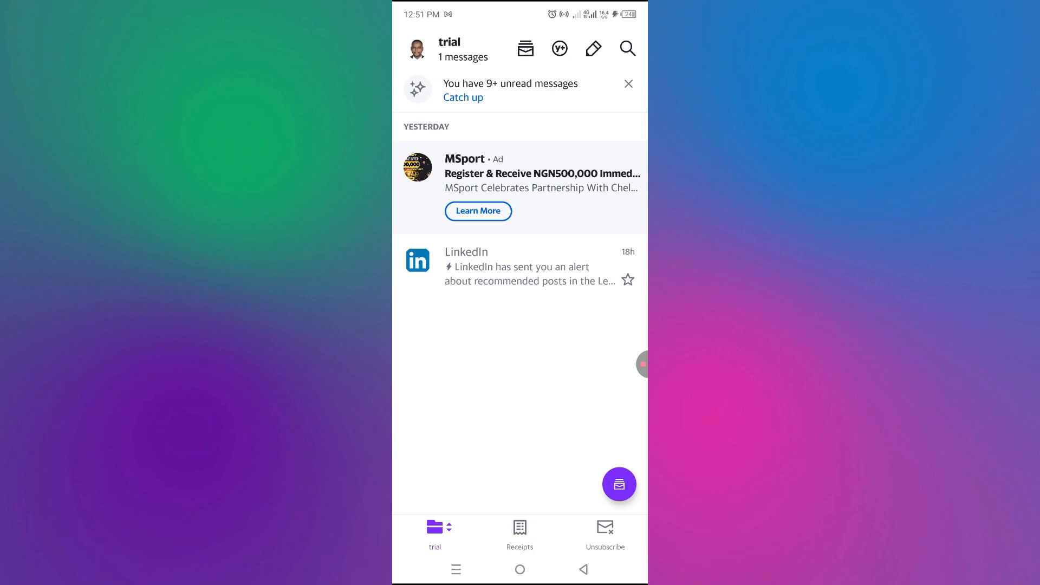